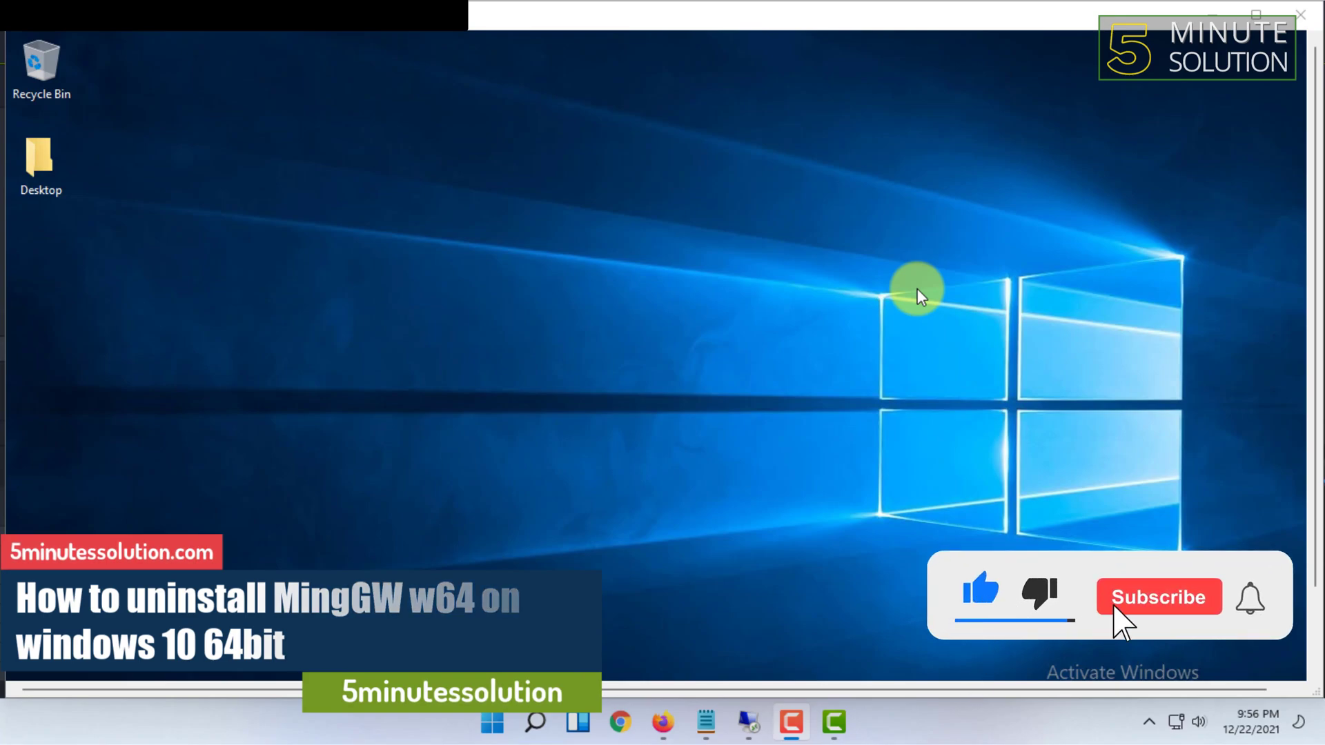
Search the Start menu for "control Panel" to launch Control Panel.
{"action": "left_click", "coordinate": [1158, 596]}
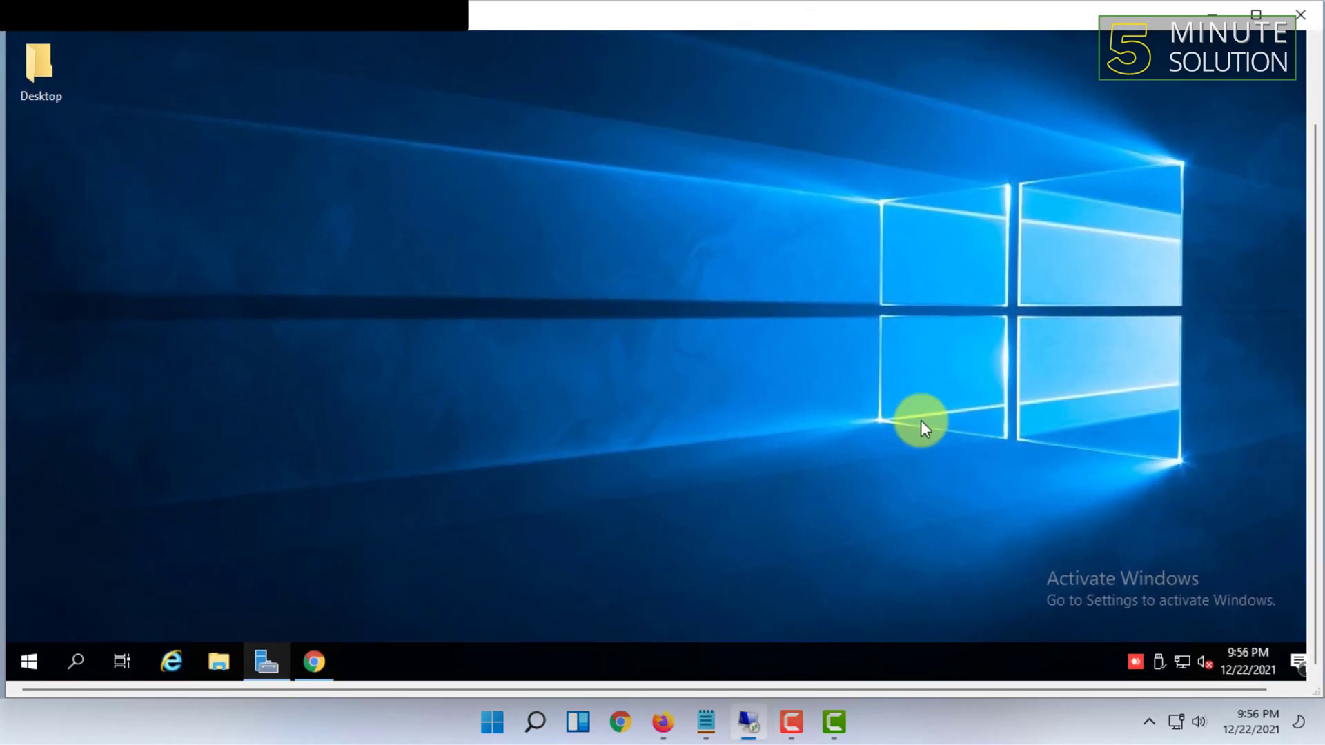
{"action": "left_click", "coordinate": [27, 660]}
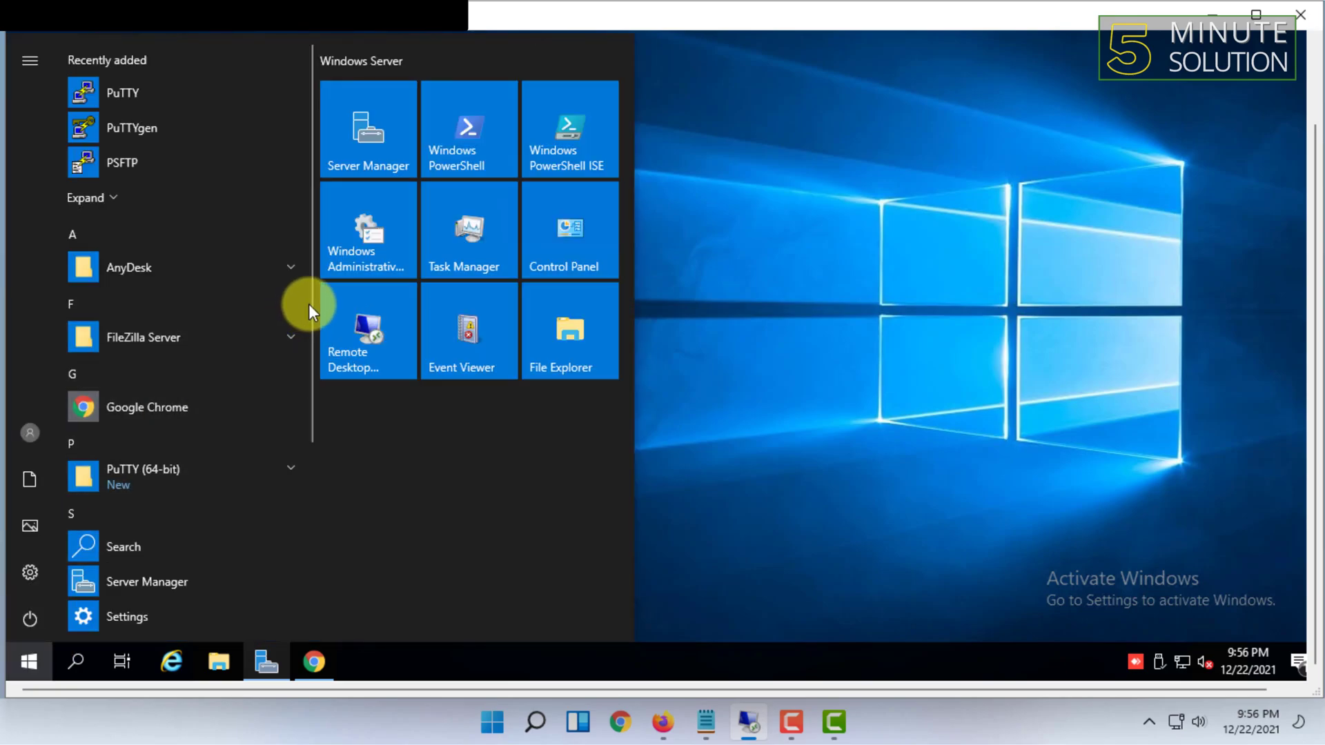
{"action": "type", "text": "control Panel"}
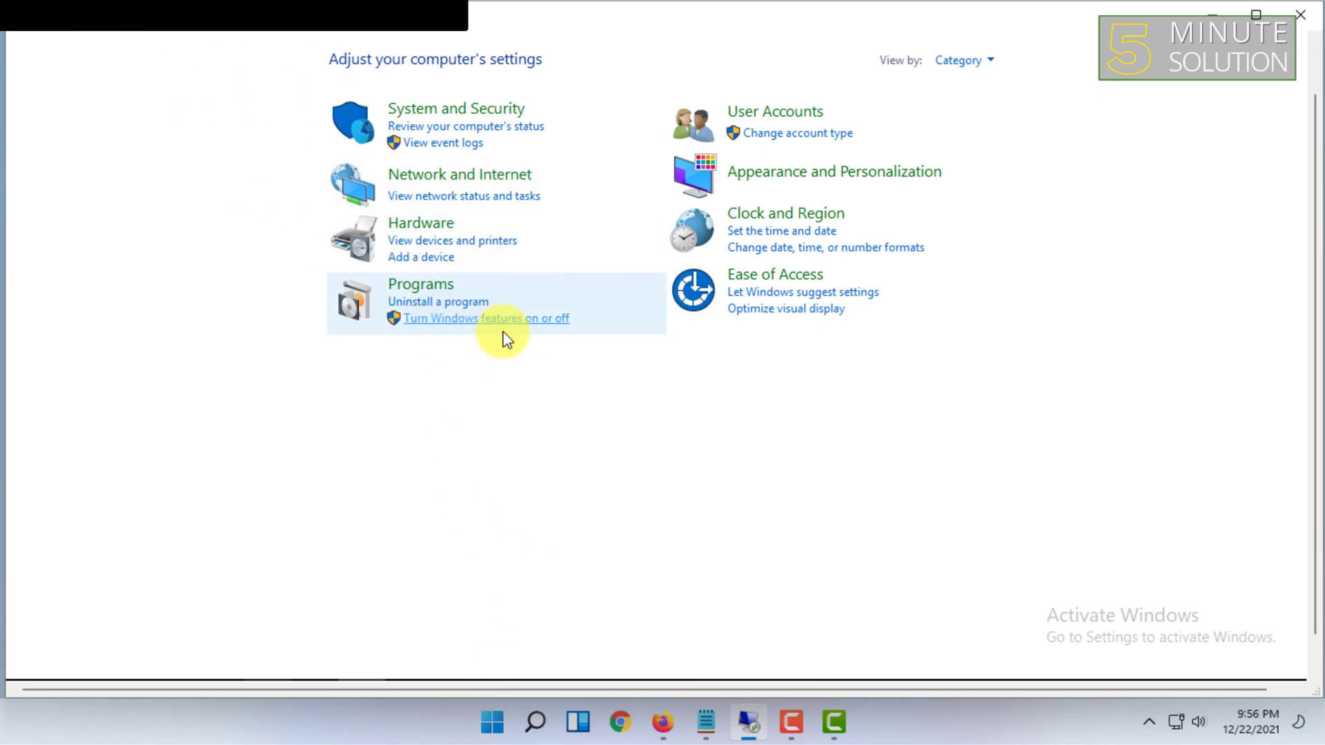
{"action": "mouse_move", "coordinate": [515, 316]}
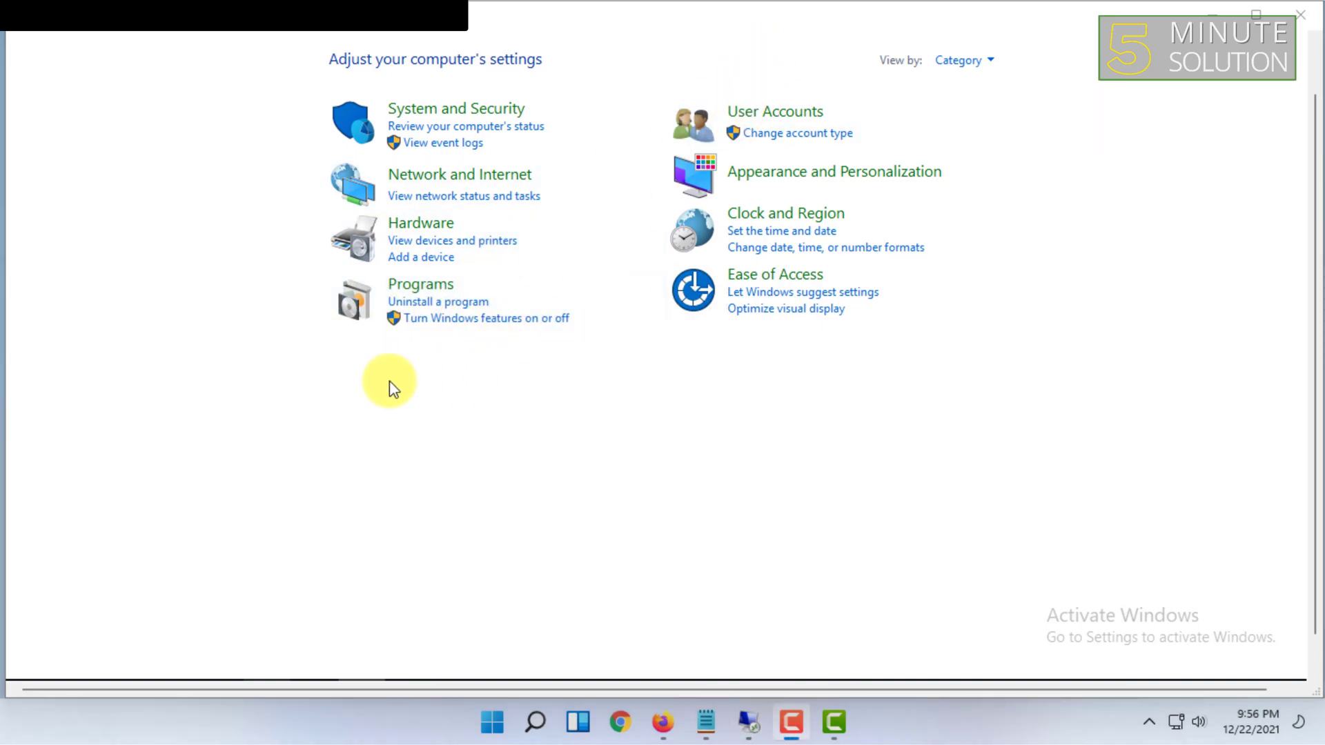
{"action": "mouse_move", "coordinate": [283, 369]}
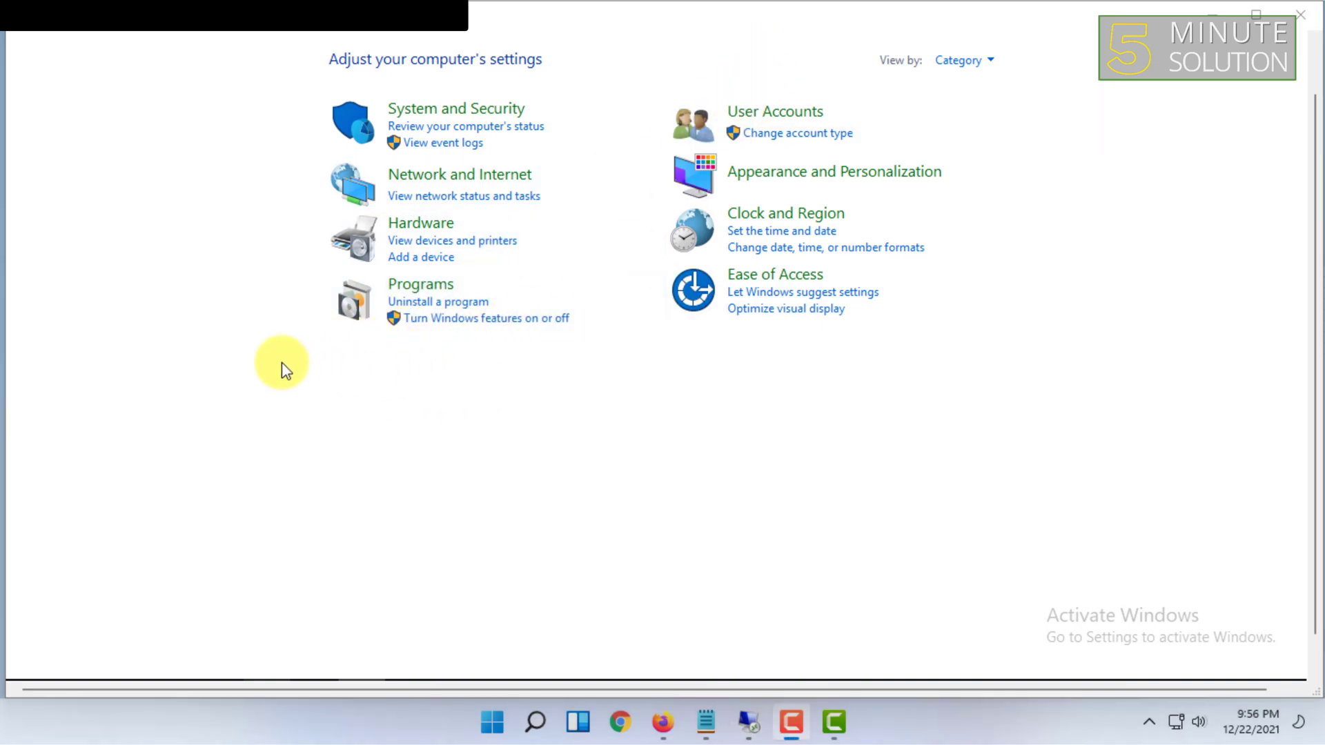
{"action": "mouse_move", "coordinate": [325, 282]}
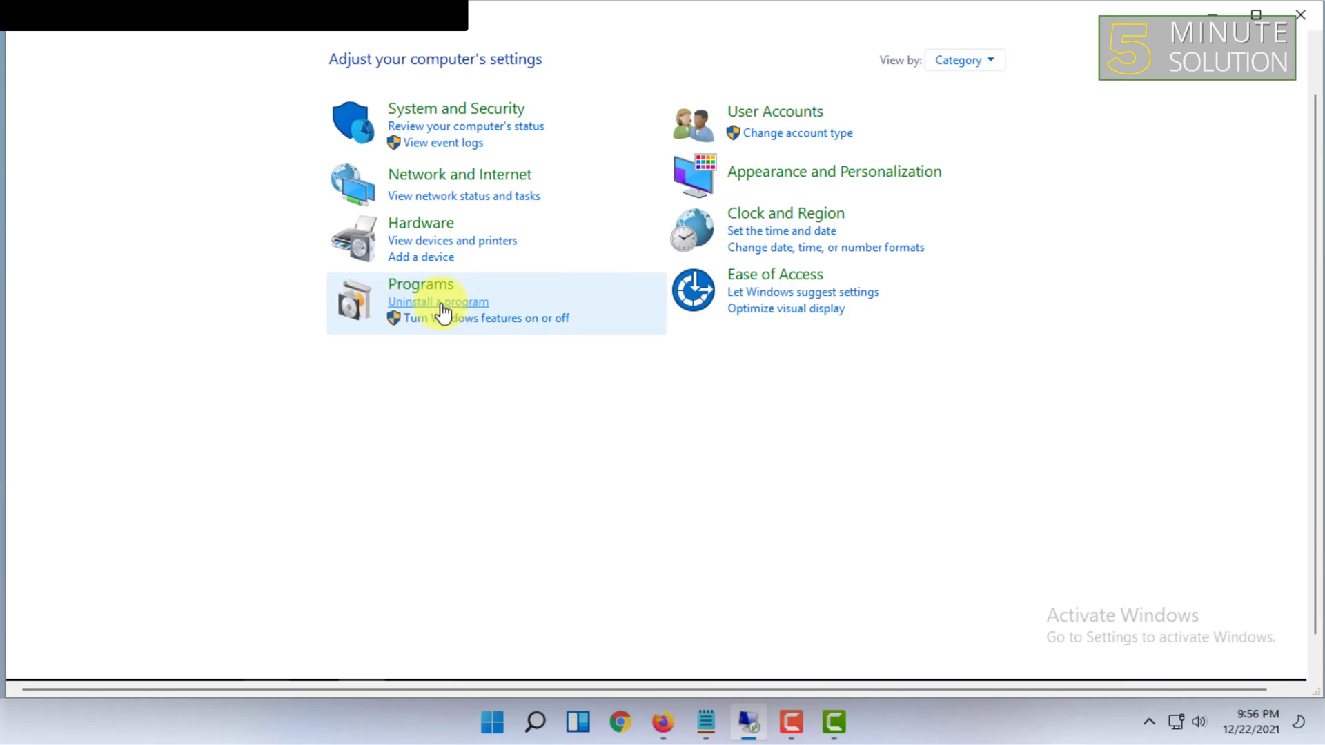
Show installed programs and select the x86_64-8.1.0-posix-seh-rt_v6-rev0 MinGW-W64 entry.
{"action": "left_click", "coordinate": [438, 302]}
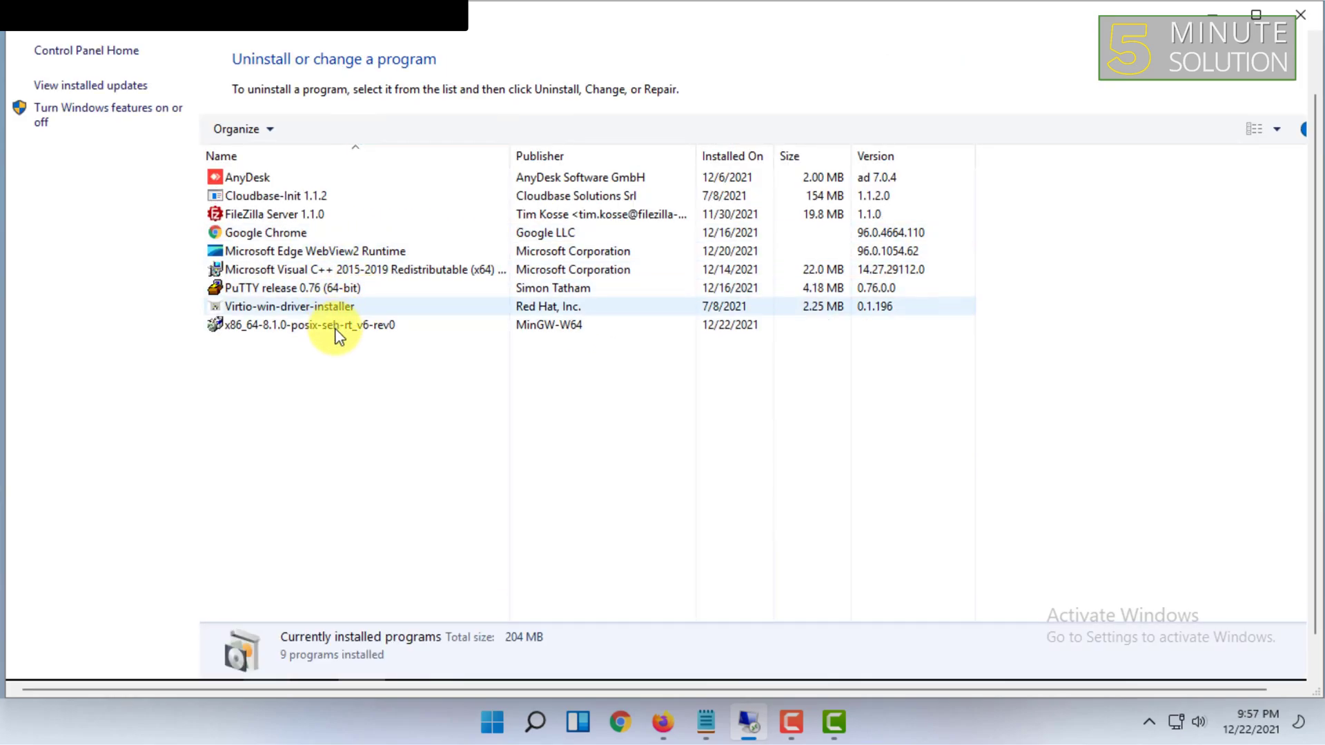
{"action": "left_click", "coordinate": [304, 324]}
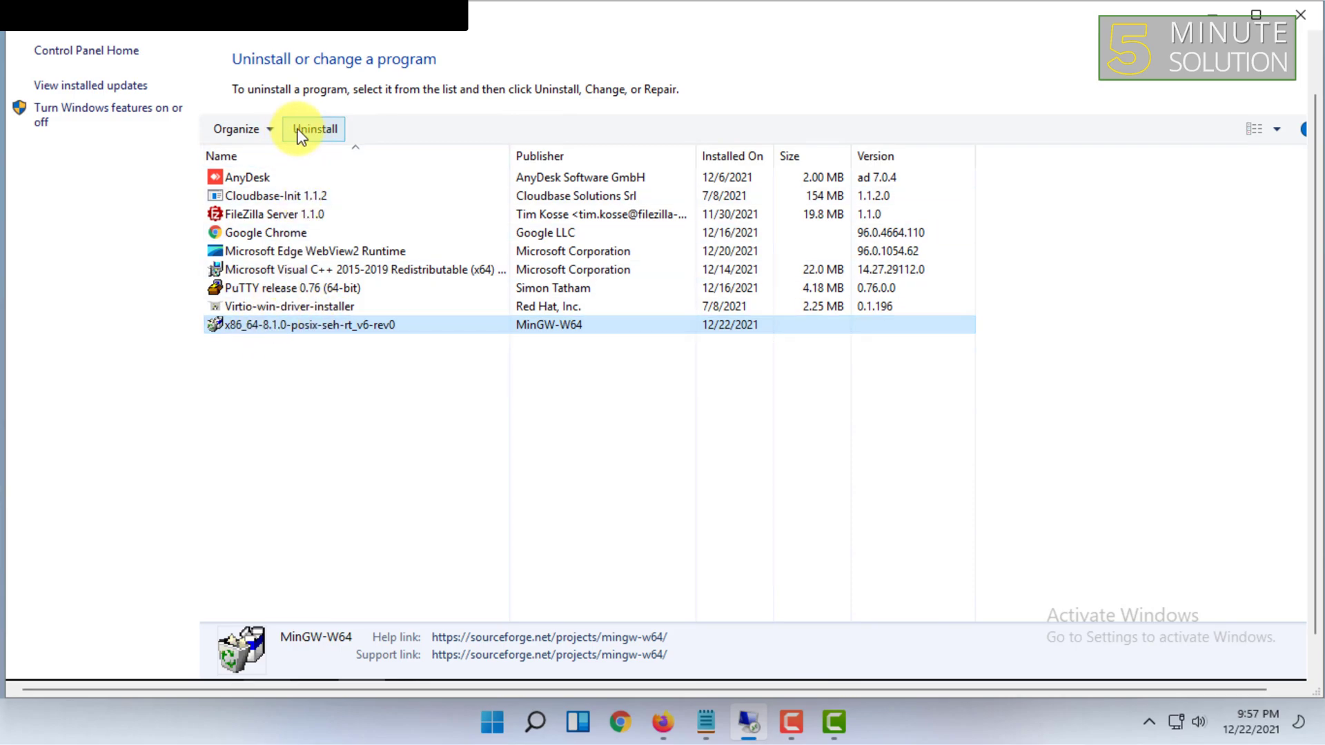
{"action": "mouse_move", "coordinate": [319, 138]}
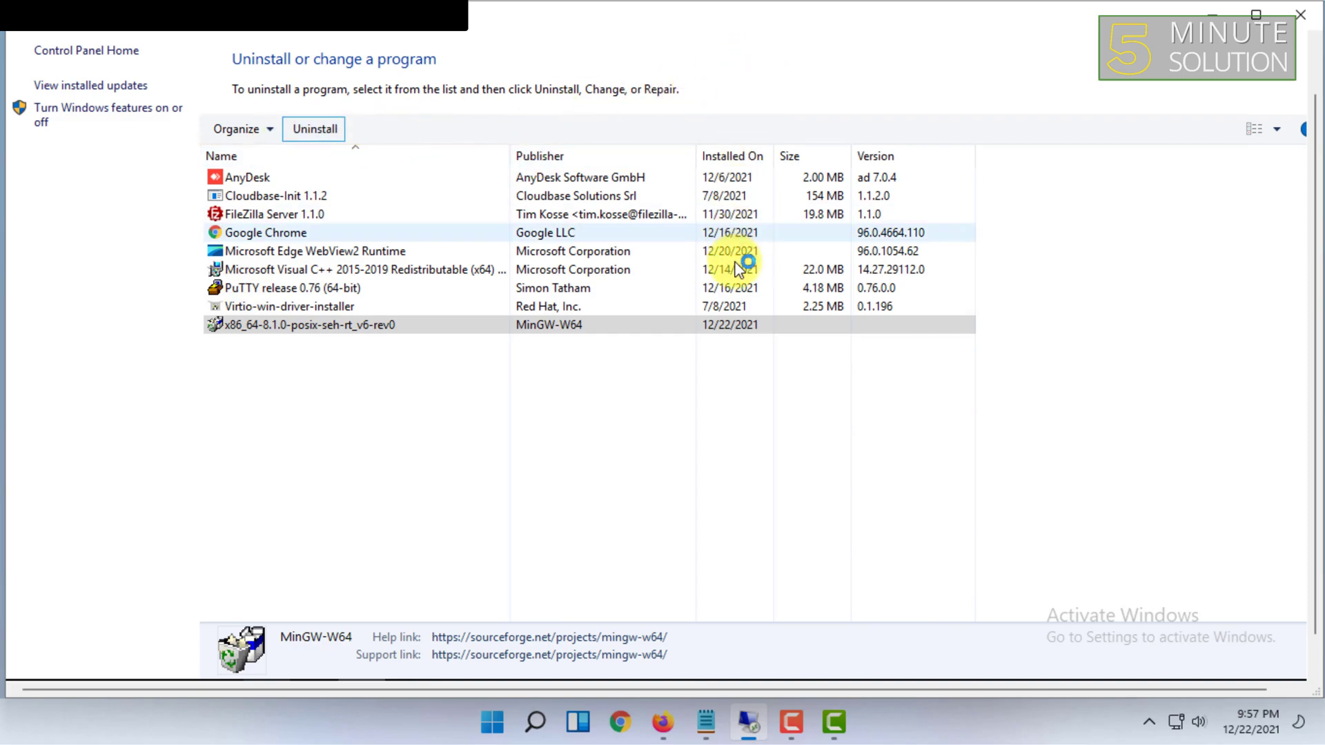
Uninstall MinGW-W64 and advance the wizard past its welcome screen to delete files.
{"action": "left_click", "coordinate": [313, 128]}
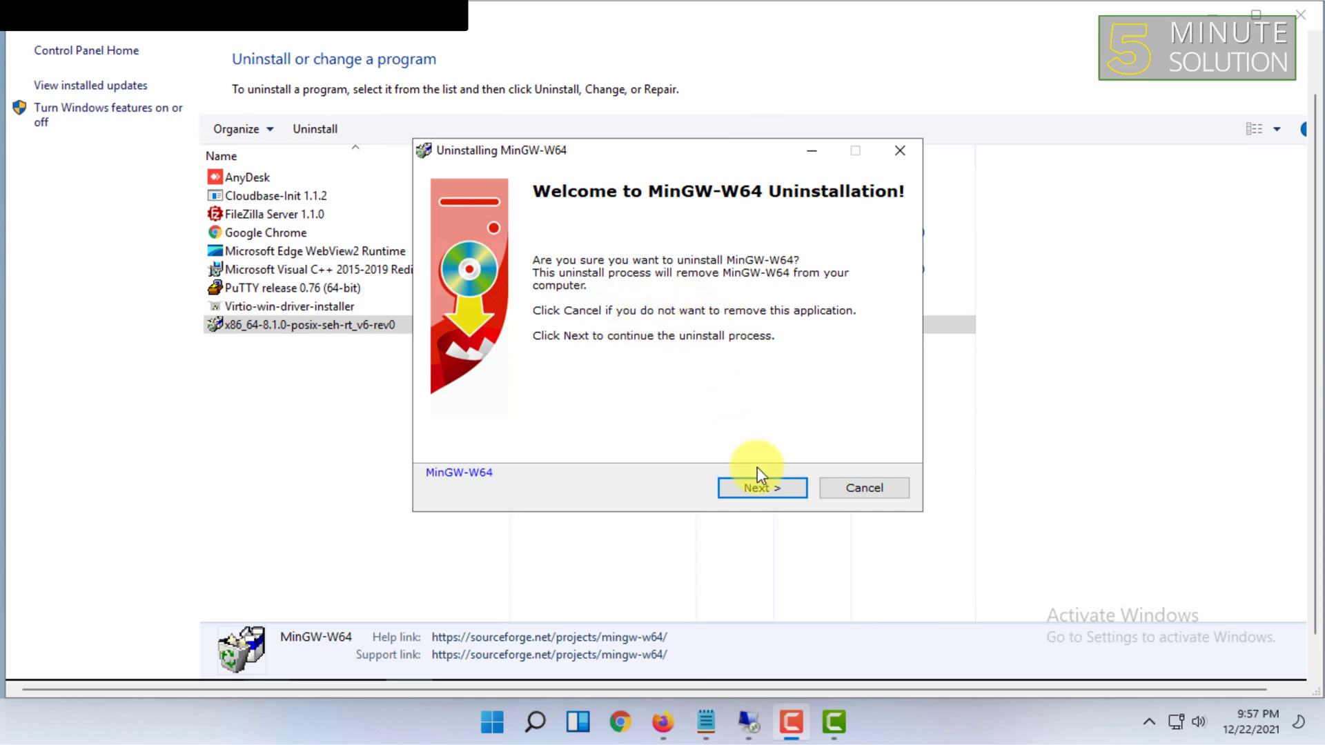
{"action": "left_click", "coordinate": [761, 488]}
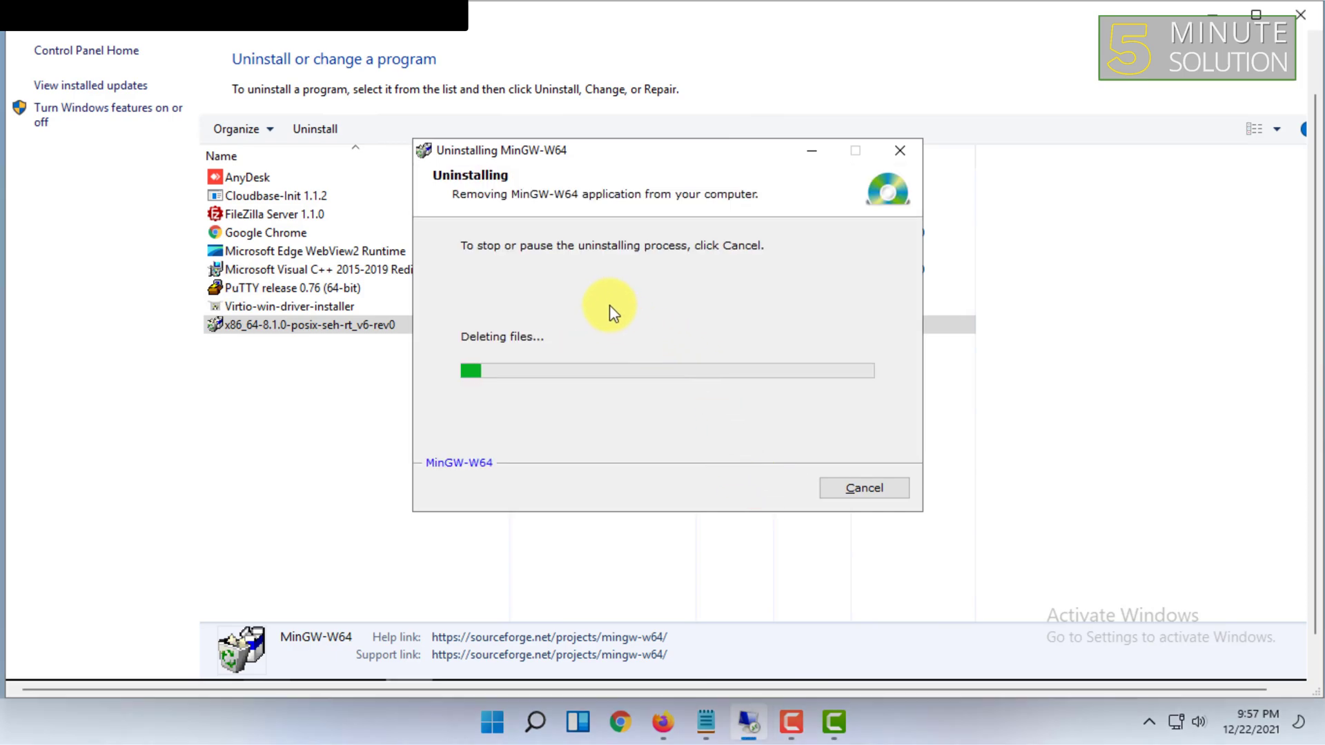
{"action": "mouse_move", "coordinate": [718, 380]}
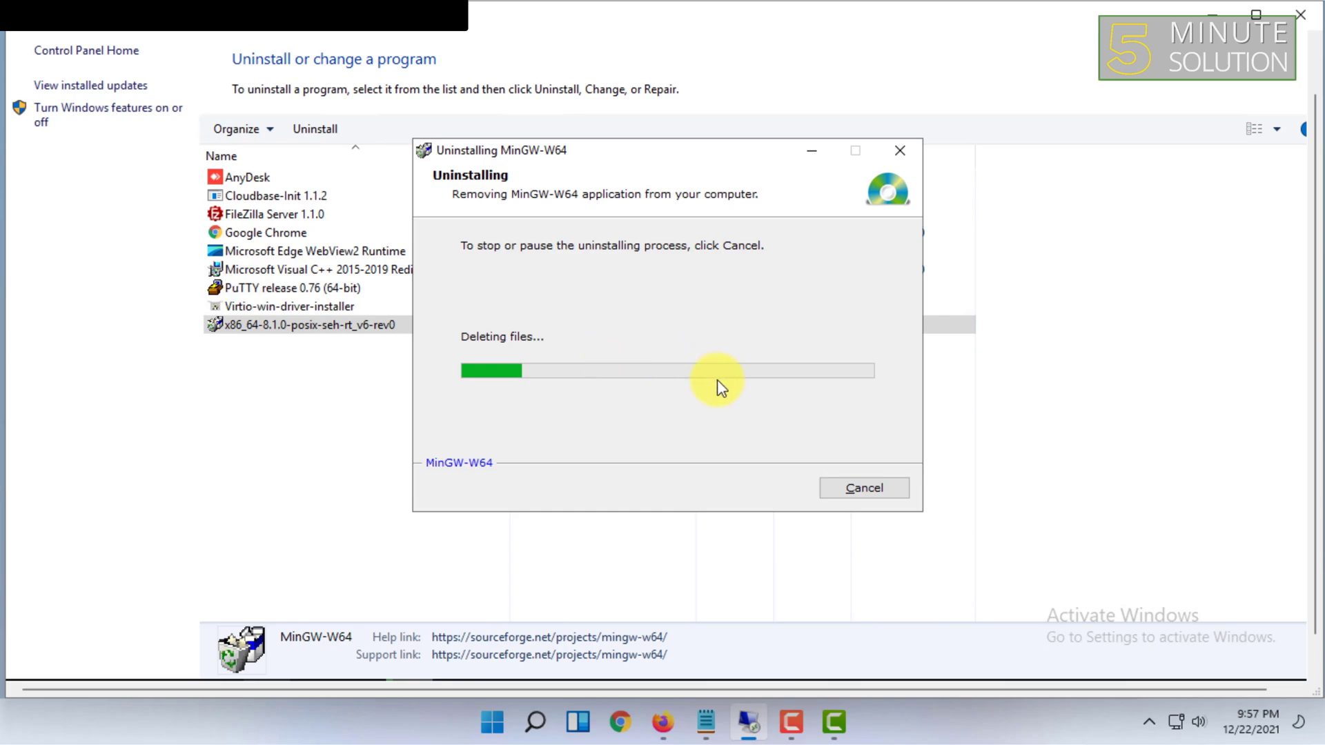
{"action": "mouse_move", "coordinate": [522, 351]}
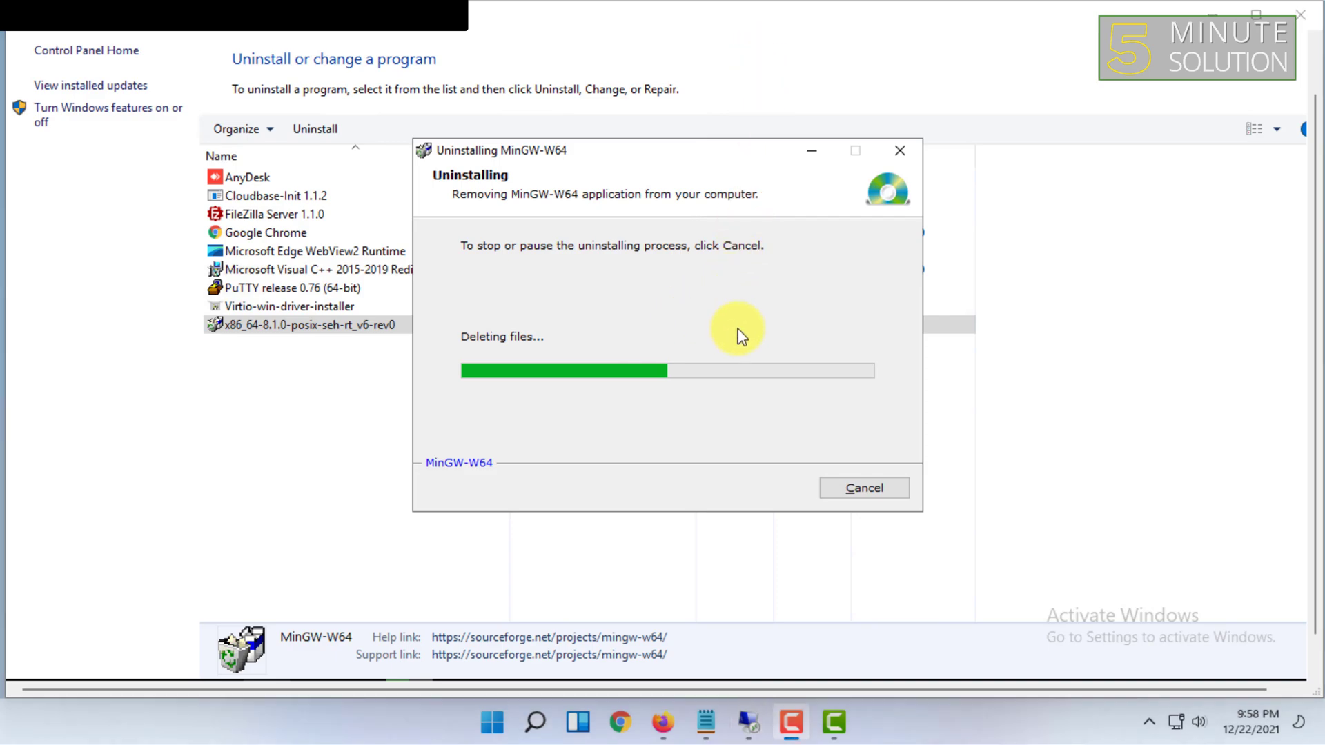
{"action": "mouse_move", "coordinate": [737, 118]}
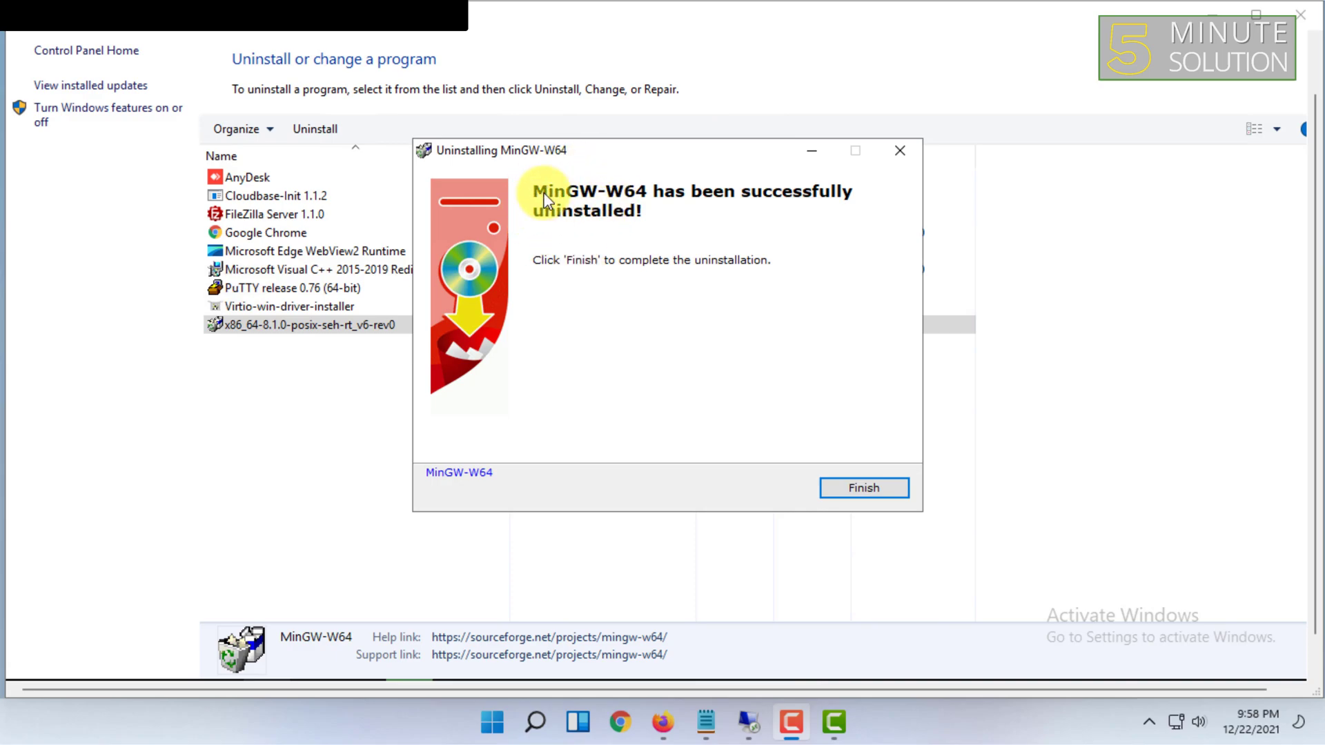
{"action": "mouse_move", "coordinate": [547, 135]}
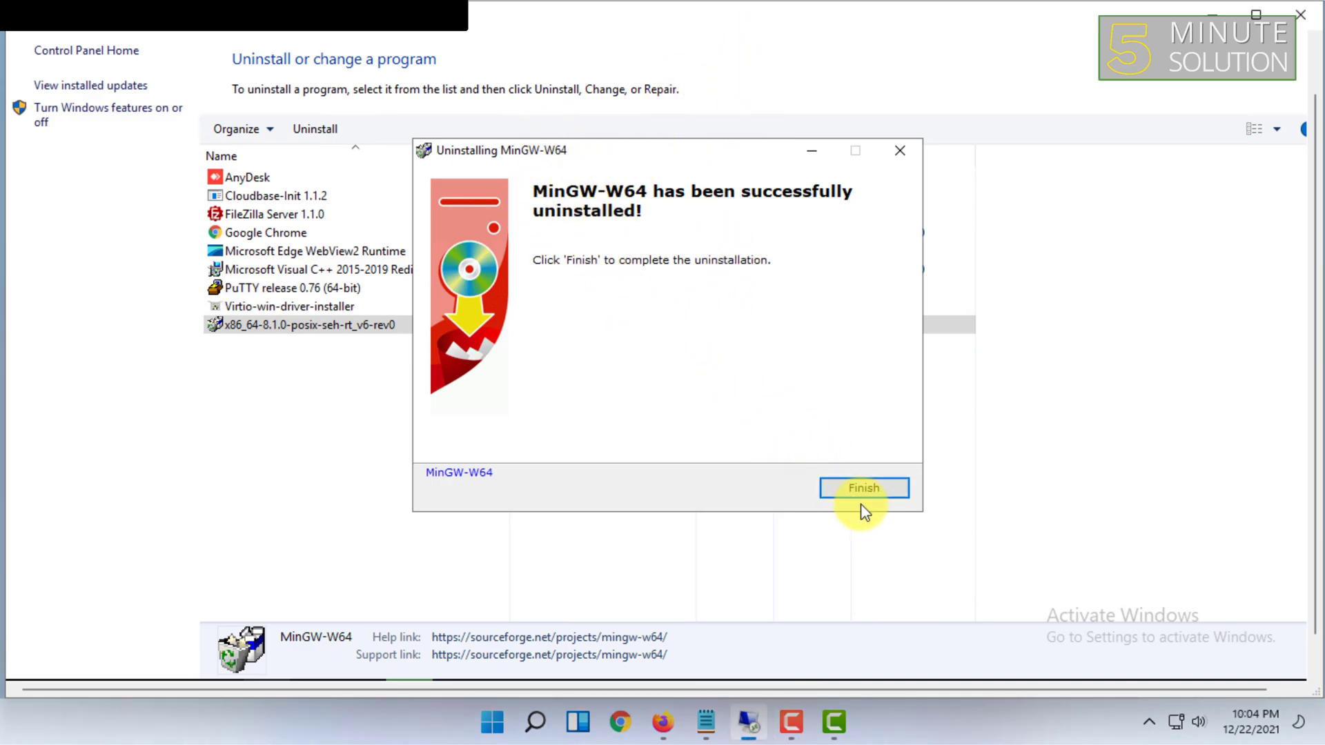
{"action": "mouse_move", "coordinate": [459, 173]}
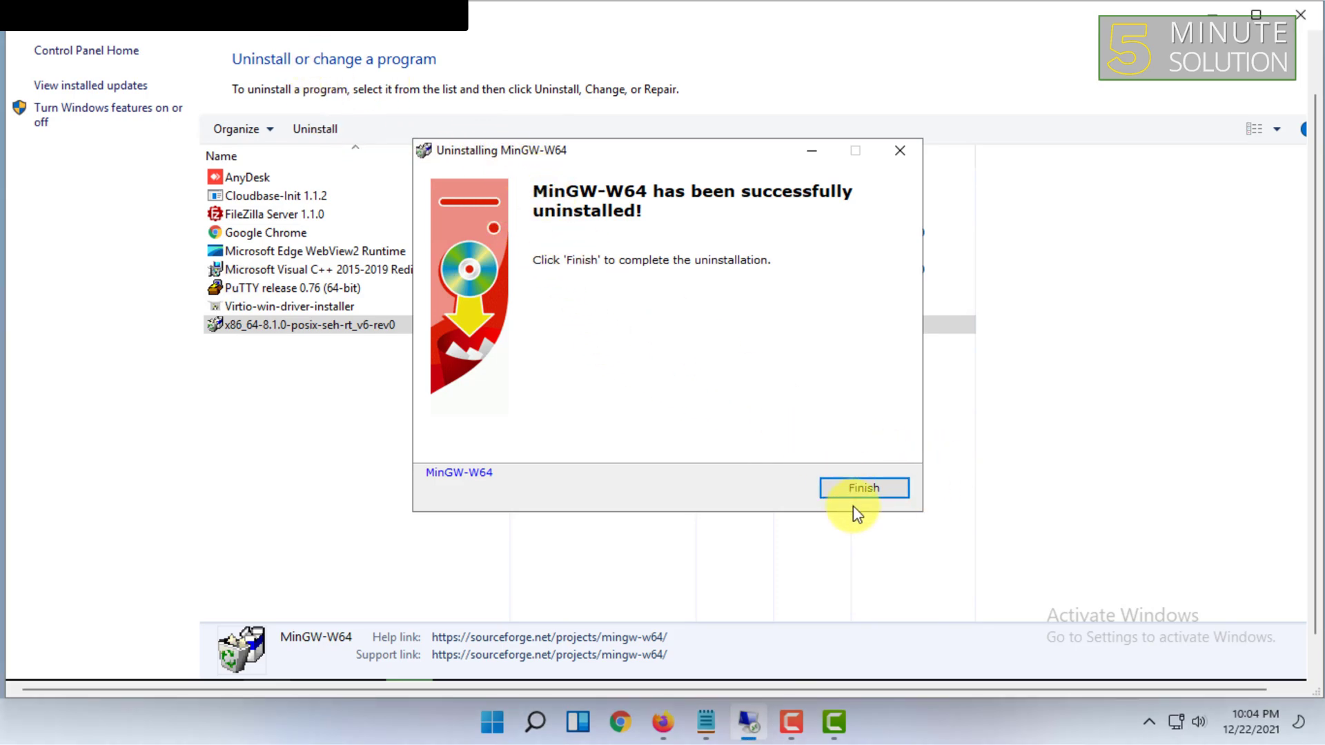
Finish the uninstaller and refresh the programs list to show 8 programs.
{"action": "left_click", "coordinate": [863, 488]}
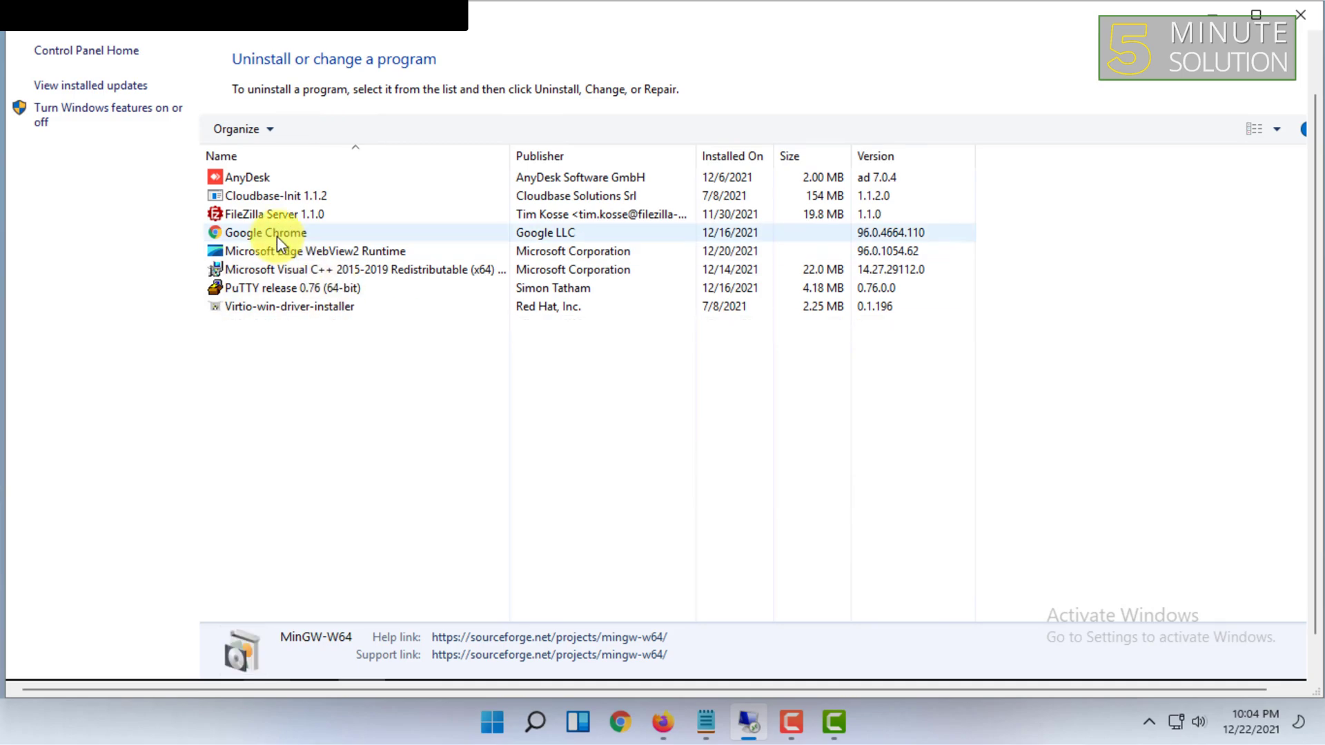
{"action": "left_click", "coordinate": [463, 422]}
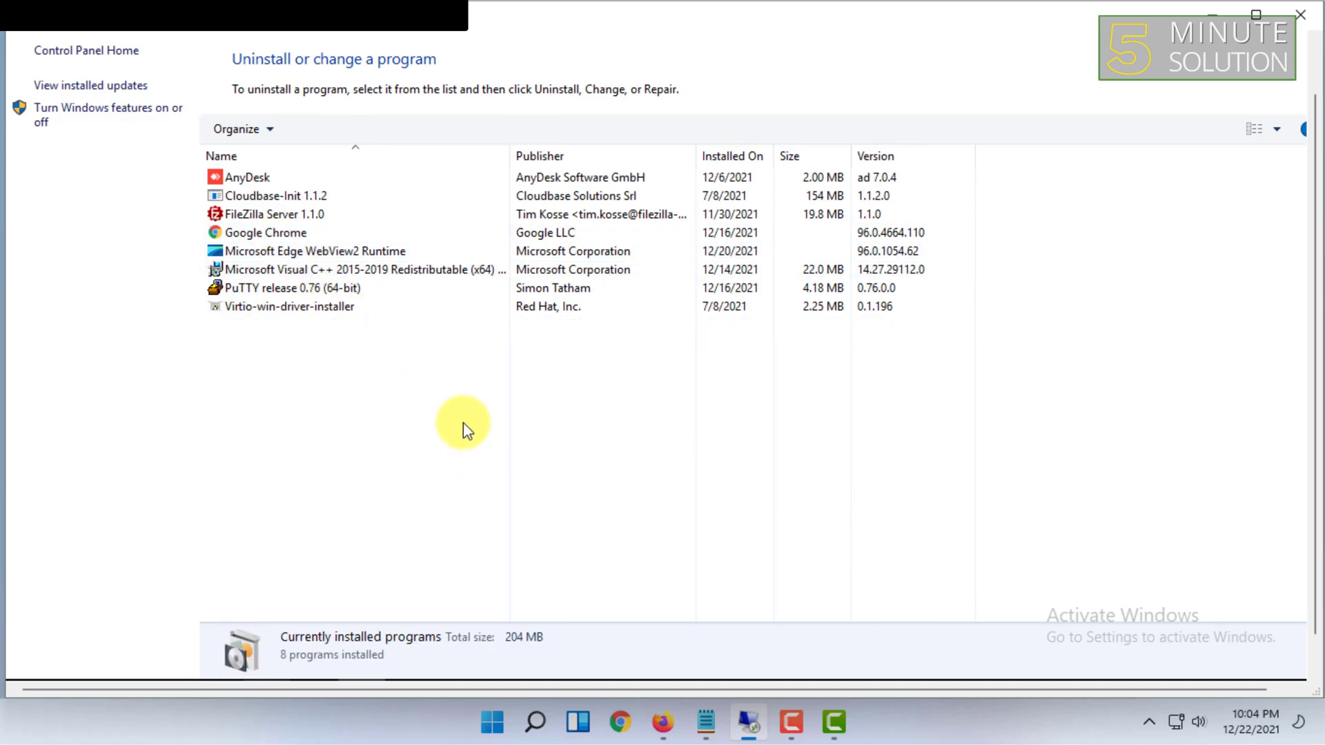
{"action": "mouse_move", "coordinate": [1272, 46]}
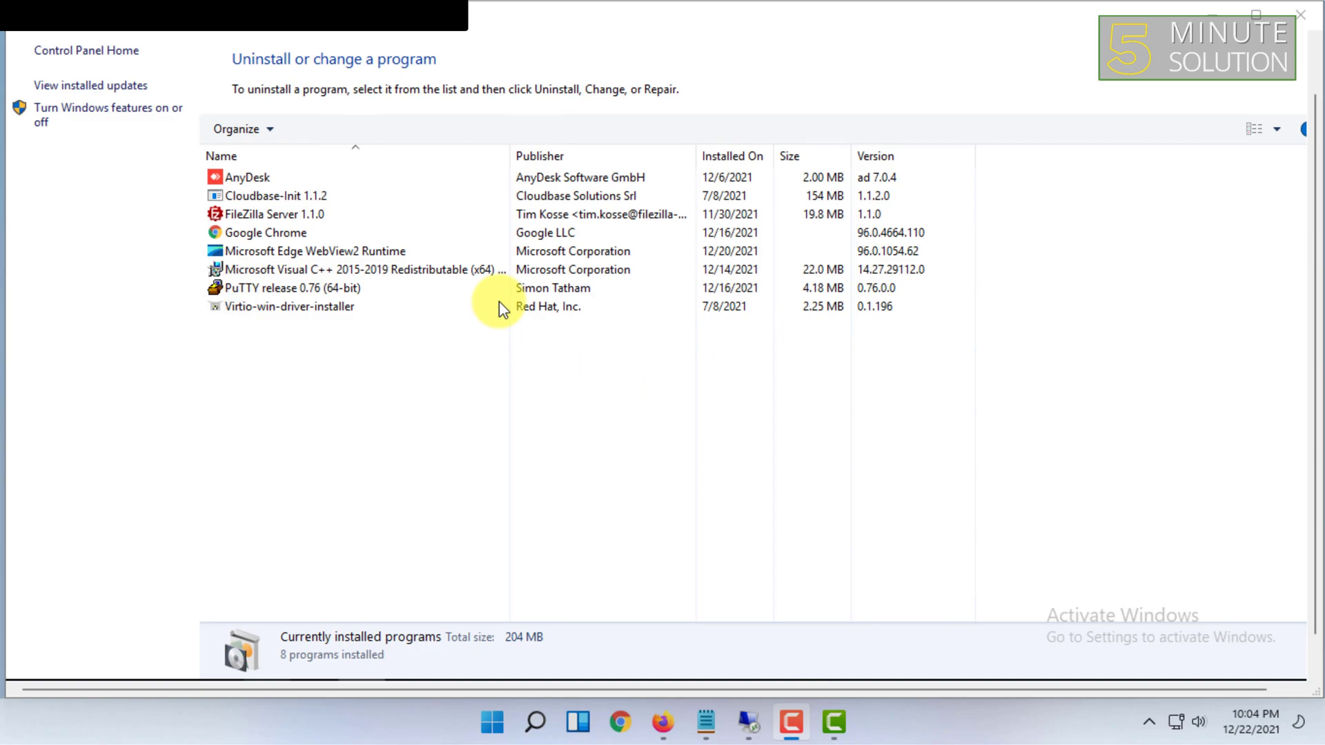
{"action": "mouse_move", "coordinate": [599, 123]}
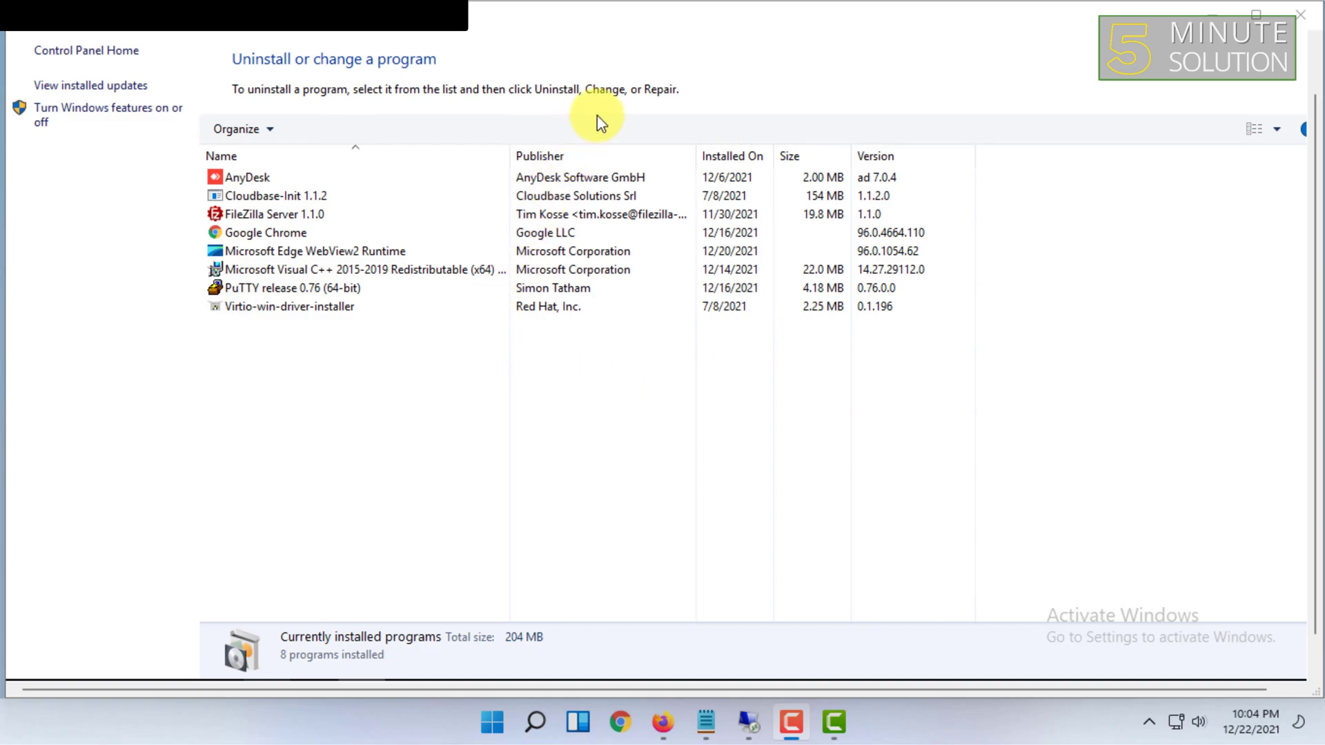
{"action": "mouse_move", "coordinate": [605, 106]}
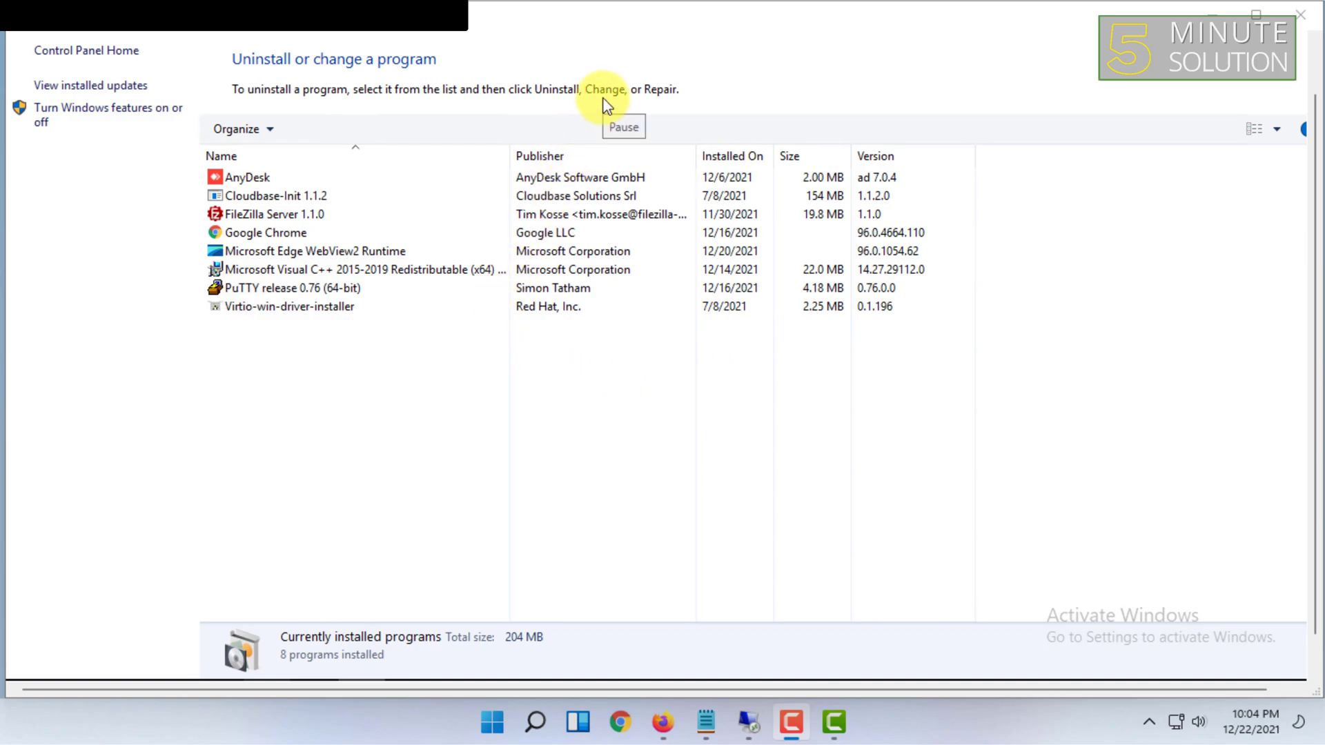